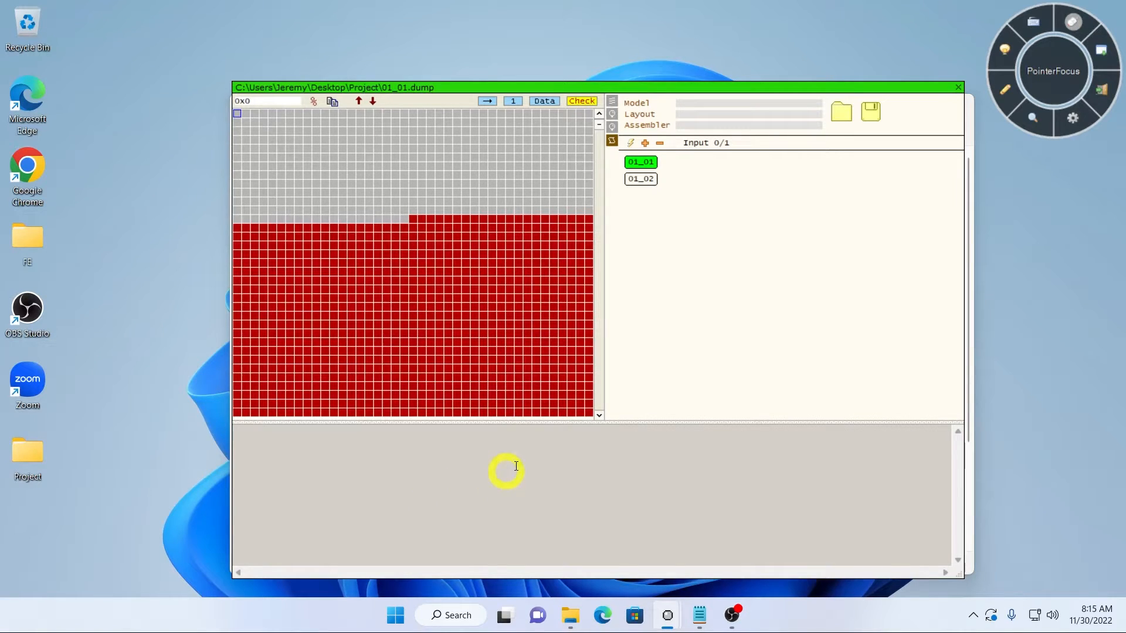
{"action": "mouse_move", "coordinate": [626, 377]}
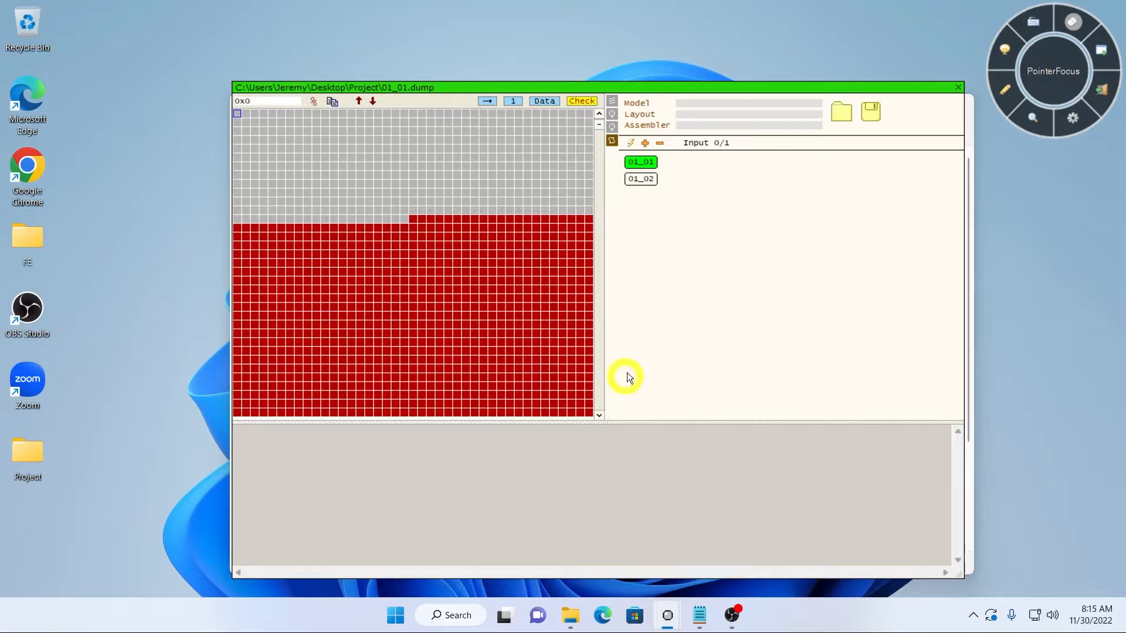
{"action": "mouse_move", "coordinate": [630, 327]}
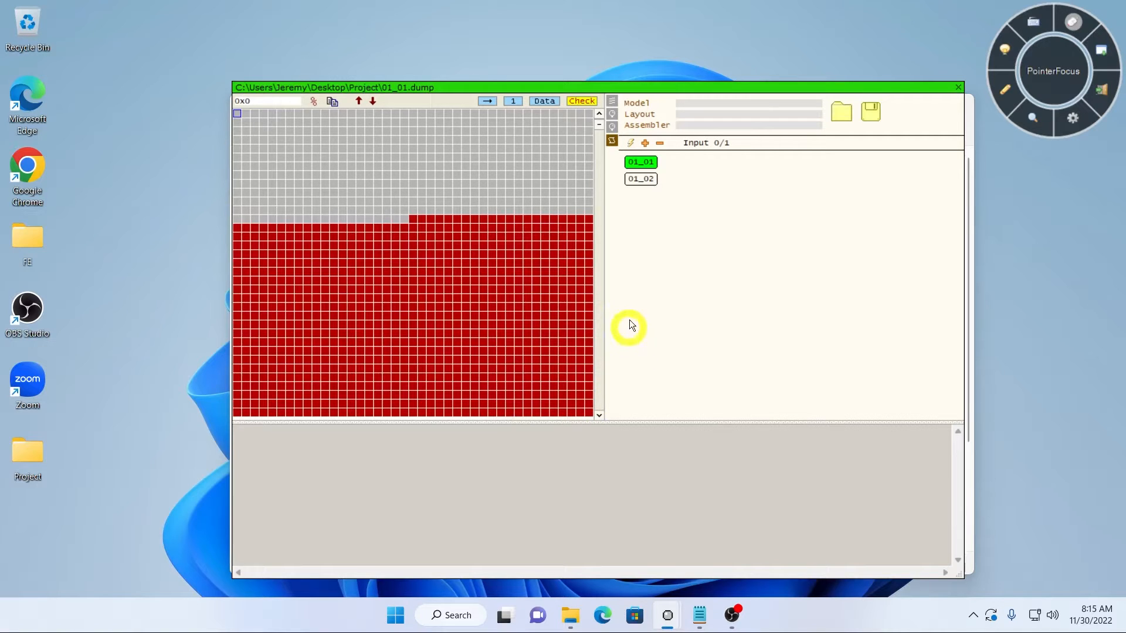
{"action": "mouse_move", "coordinate": [653, 215]}
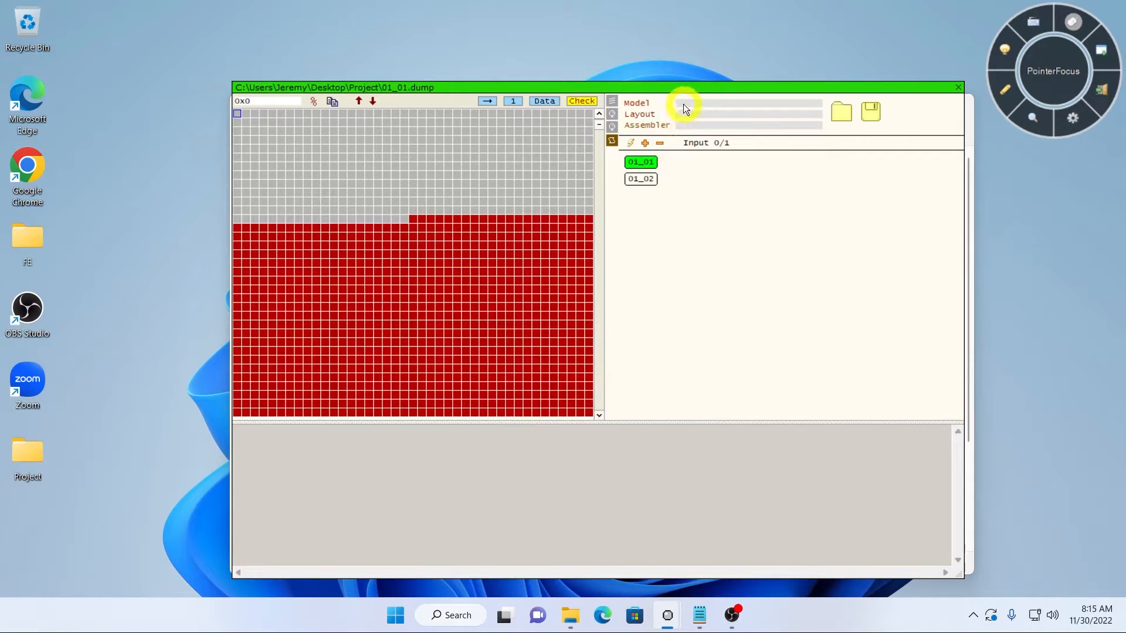
- Filter the Select model list by 'SM321' to two entries, then clear the filter to show all ten
{"action": "left_click", "coordinate": [683, 102]}
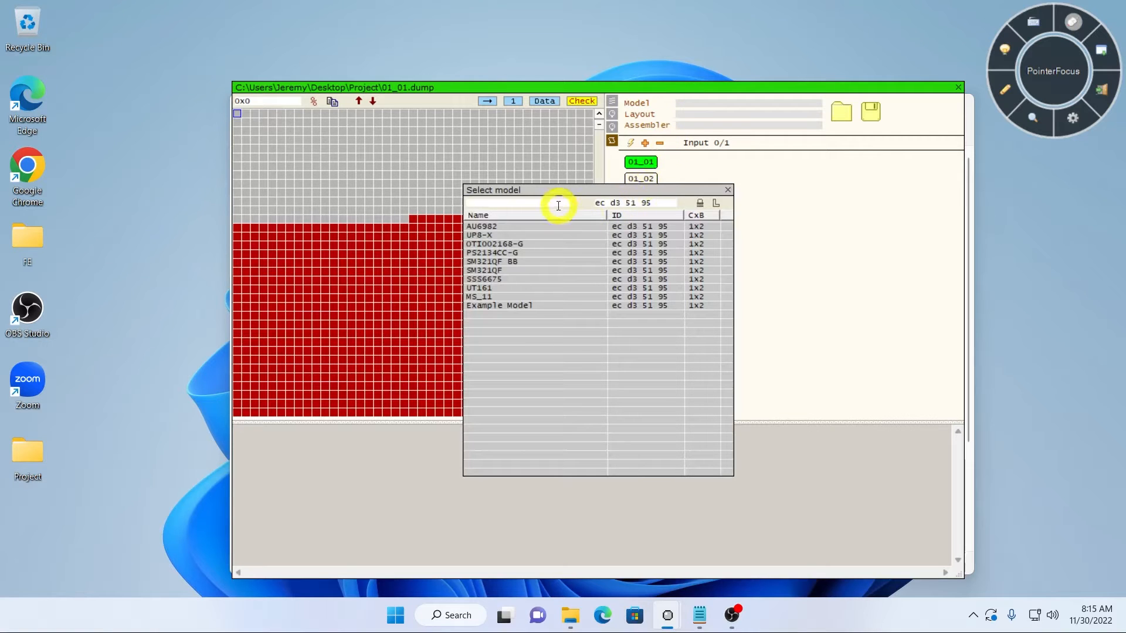
{"action": "left_click", "coordinate": [492, 270]}
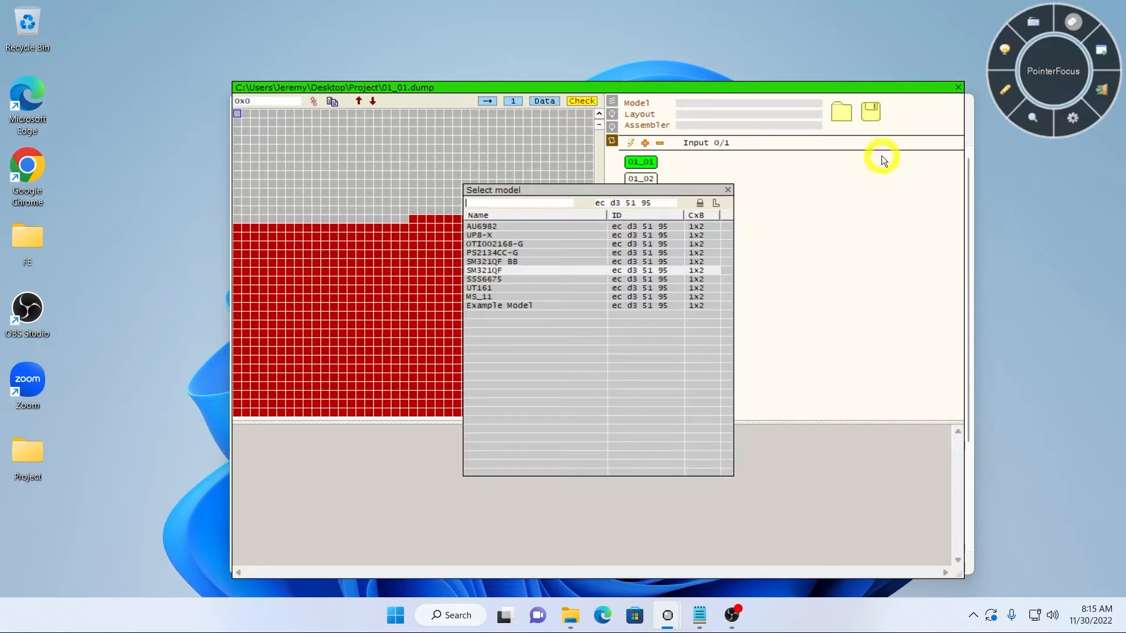
{"action": "type", "text": "SM321"}
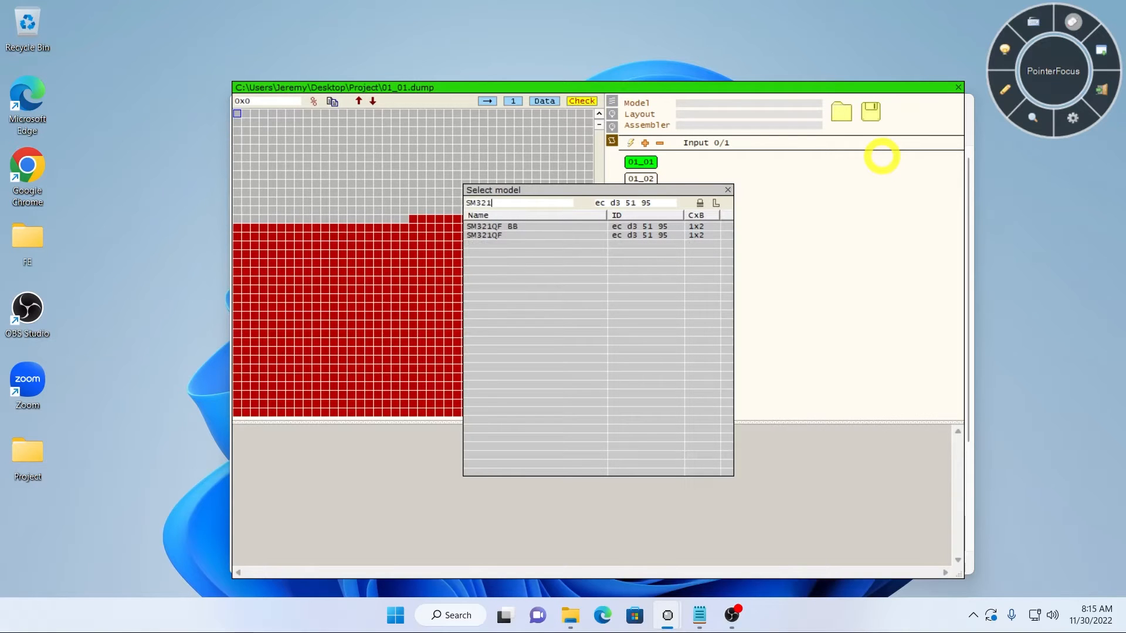
{"action": "key", "text": "Backspace"}
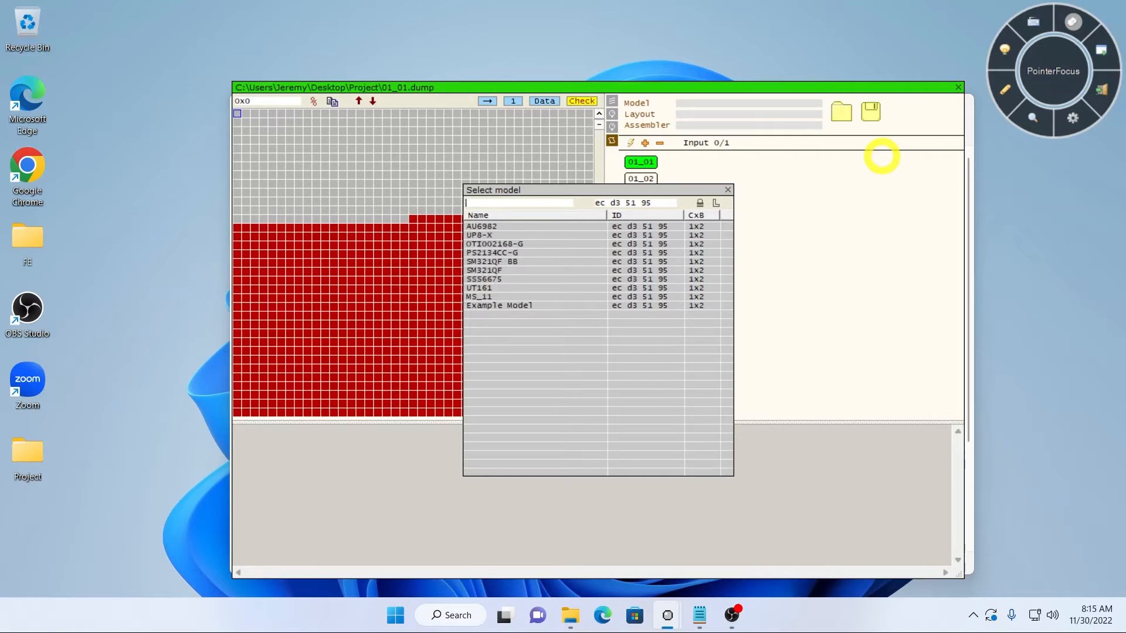
{"action": "mouse_move", "coordinate": [729, 180]}
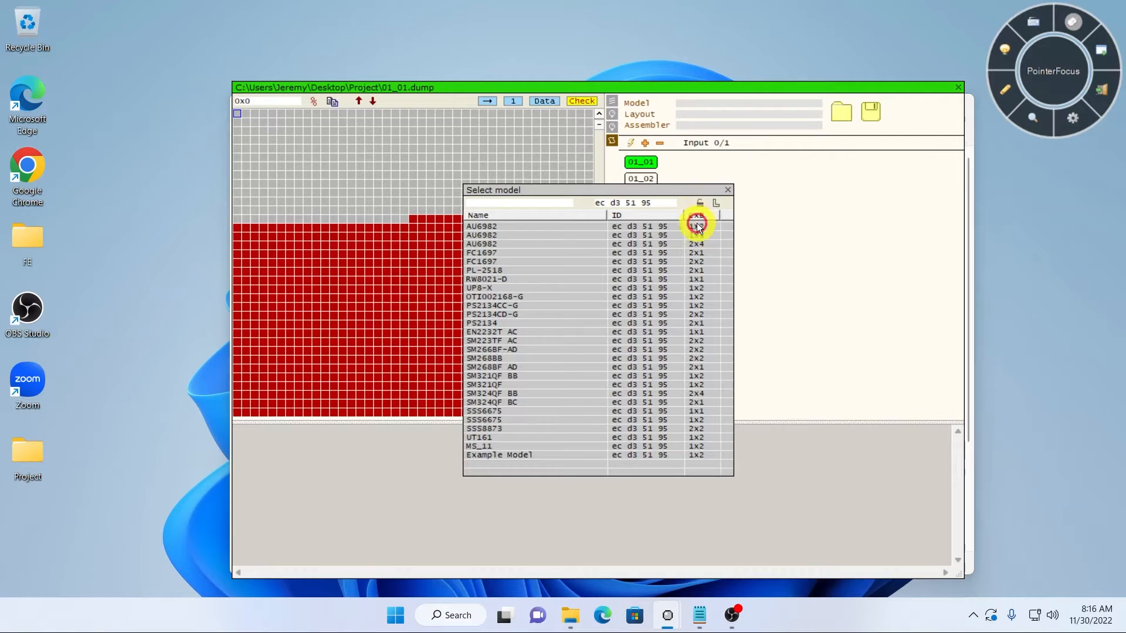
- Assign SM321QF BB to the dump so layout and assembler fill in and blocks turn green
{"action": "left_click", "coordinate": [697, 221]}
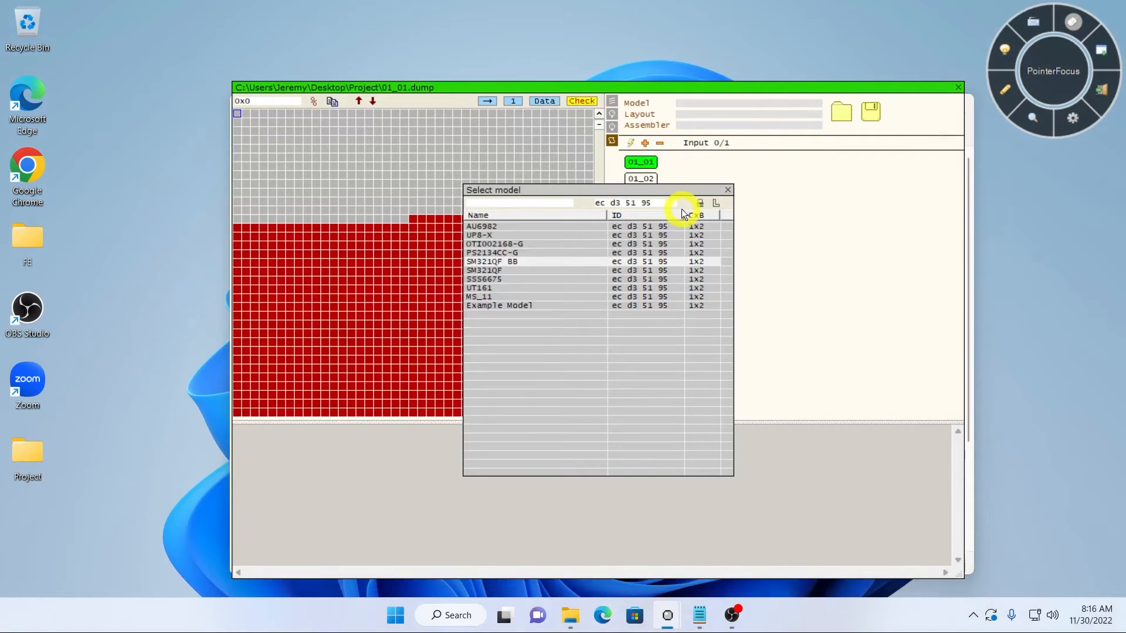
{"action": "double_click", "coordinate": [497, 262]}
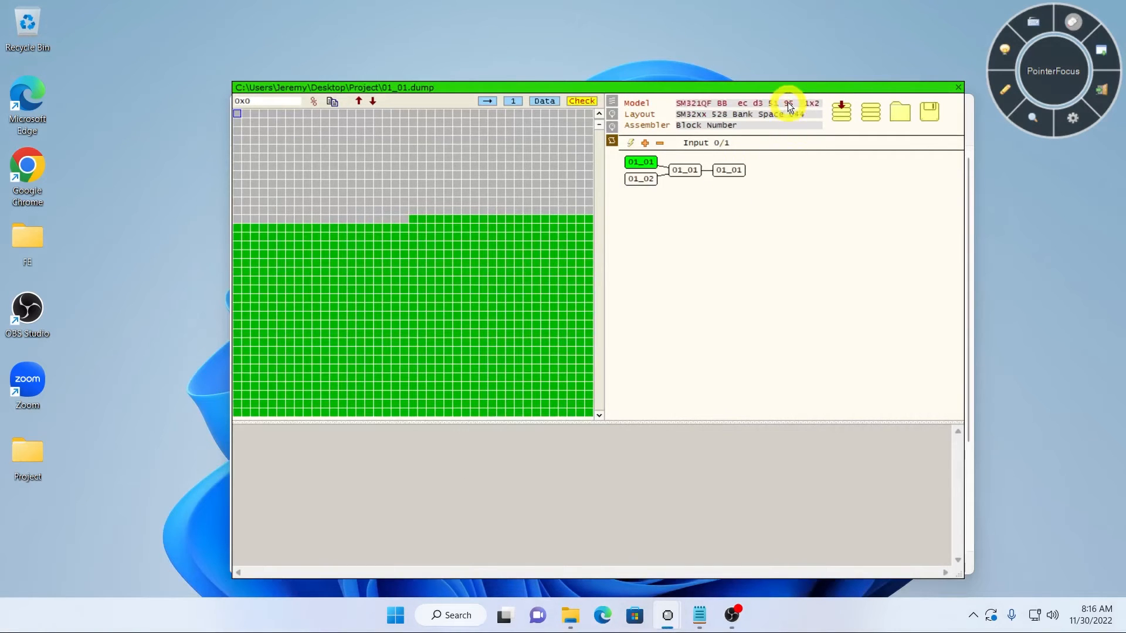
{"action": "left_click", "coordinate": [789, 106]}
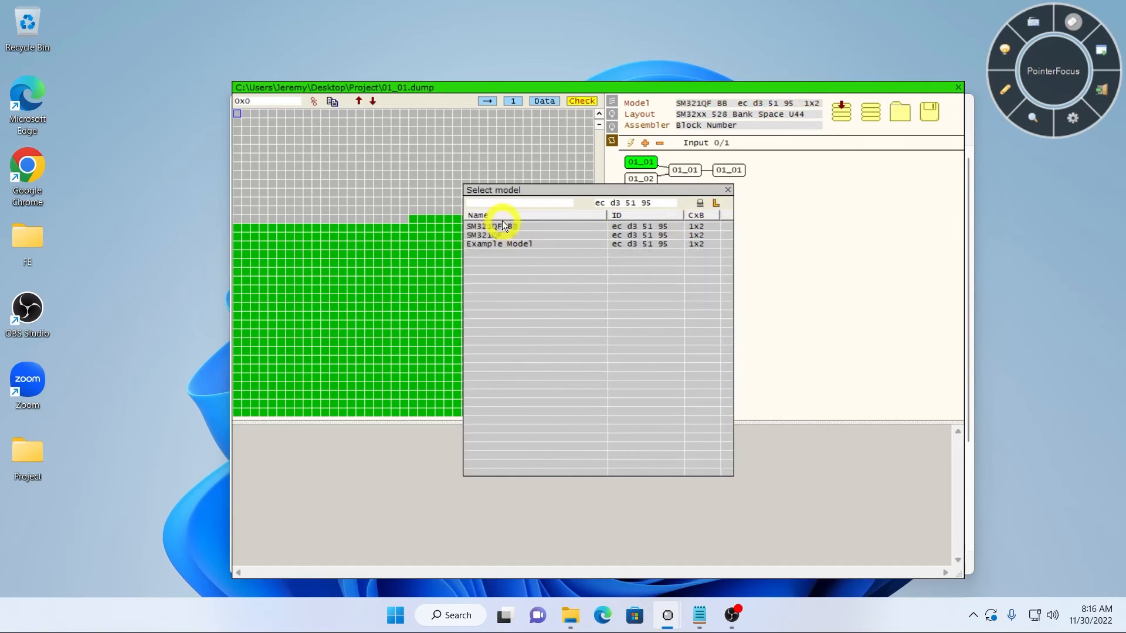
- Inspect the SM321QF model's layout, assembler and actions details, then dismiss the model list
{"action": "double_click", "coordinate": [503, 226]}
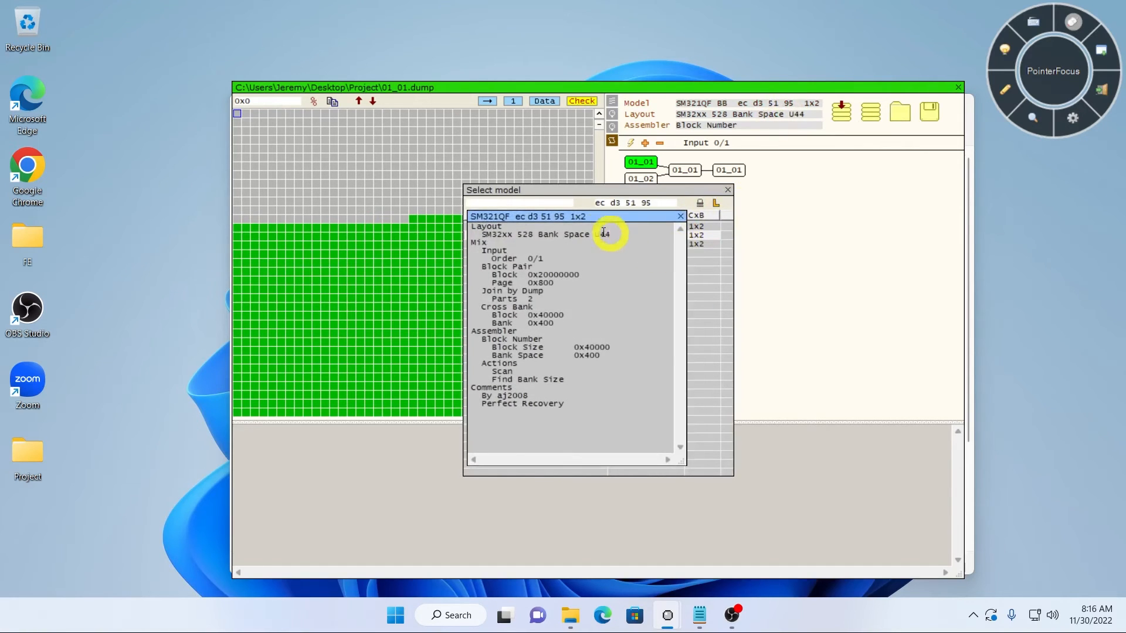
{"action": "left_click", "coordinate": [527, 235]}
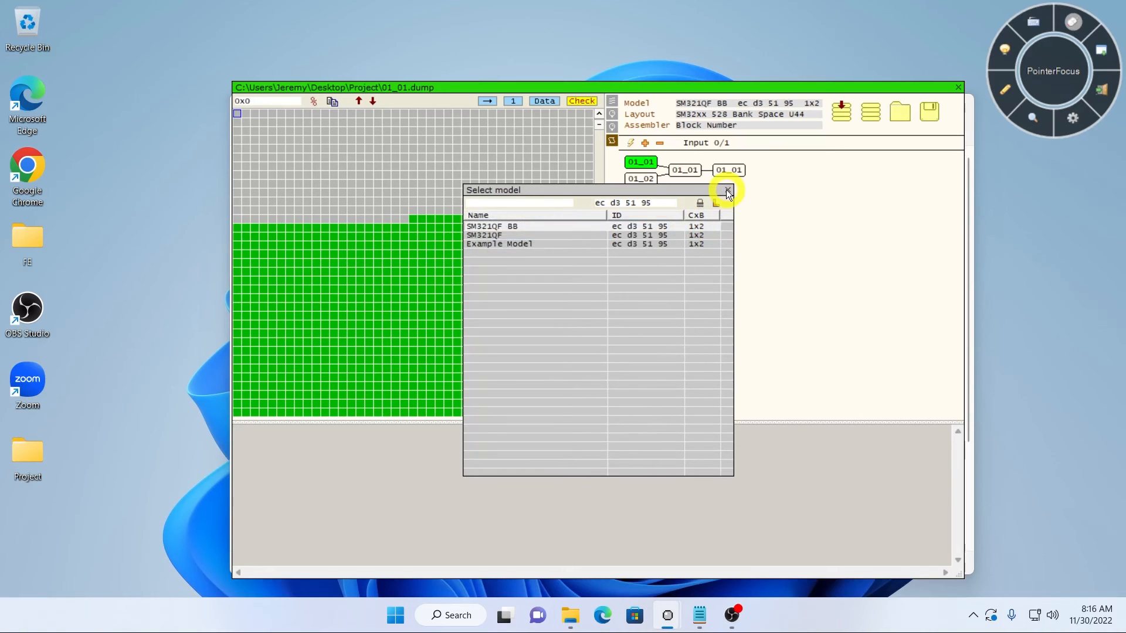
{"action": "left_click", "coordinate": [726, 190]}
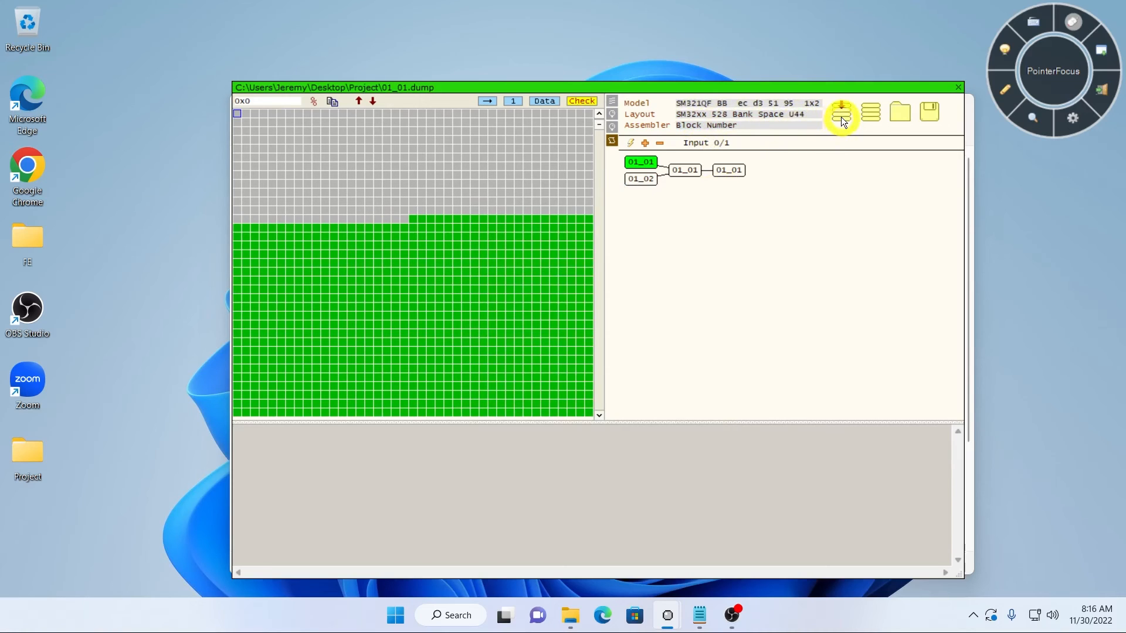
- Run the scan and assembly actions, then expand MBR to show Root with the NEF photos
{"action": "left_click", "coordinate": [841, 112]}
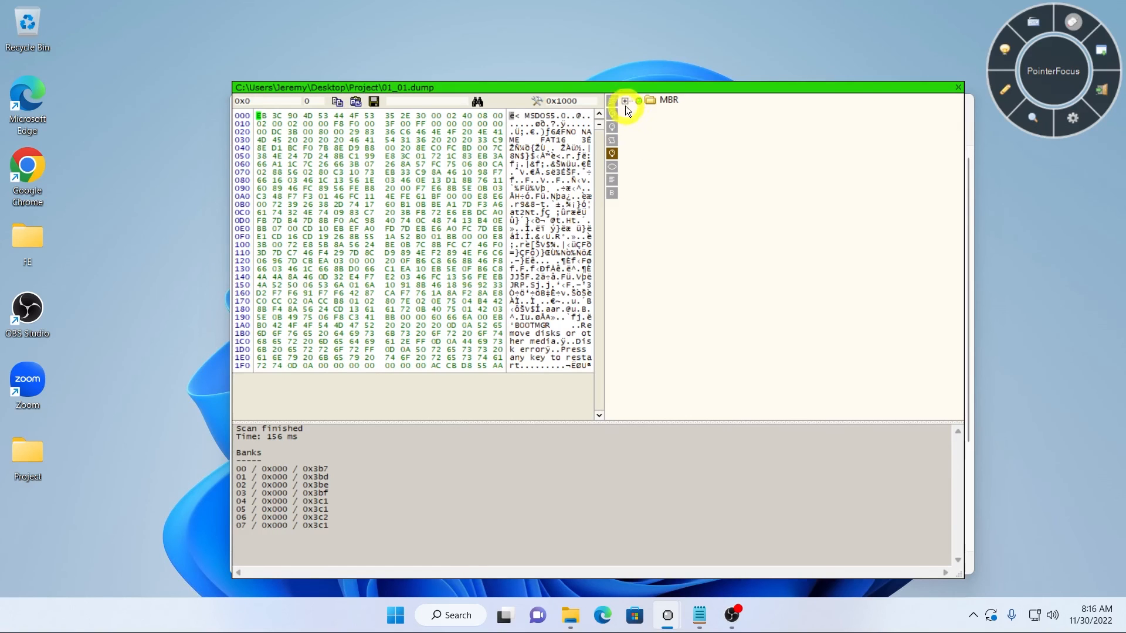
{"action": "left_click", "coordinate": [624, 100]}
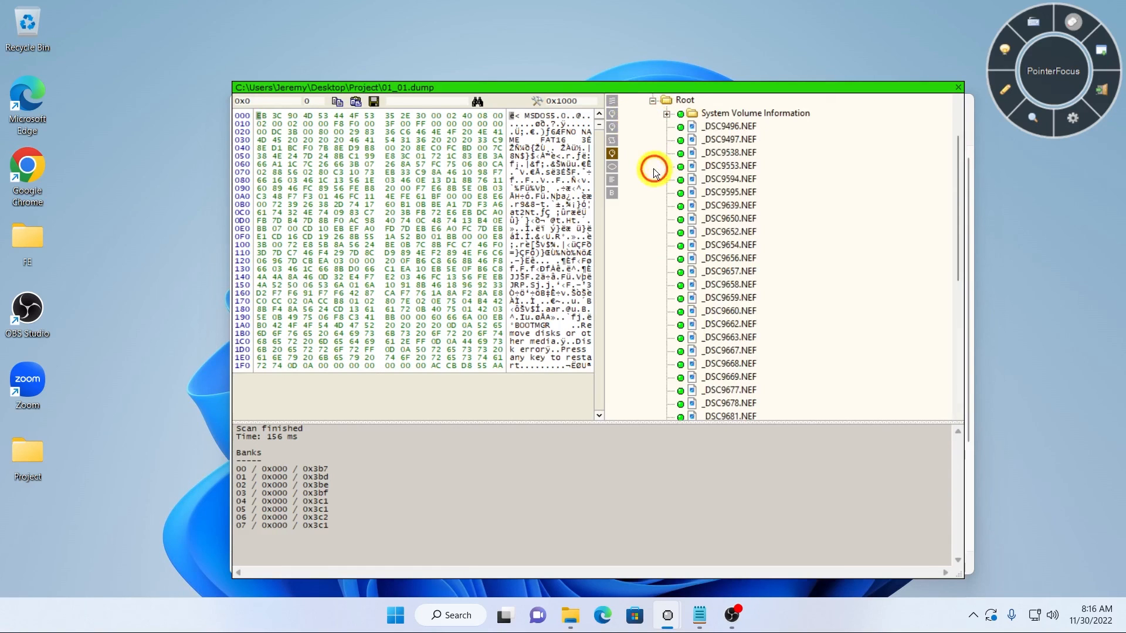